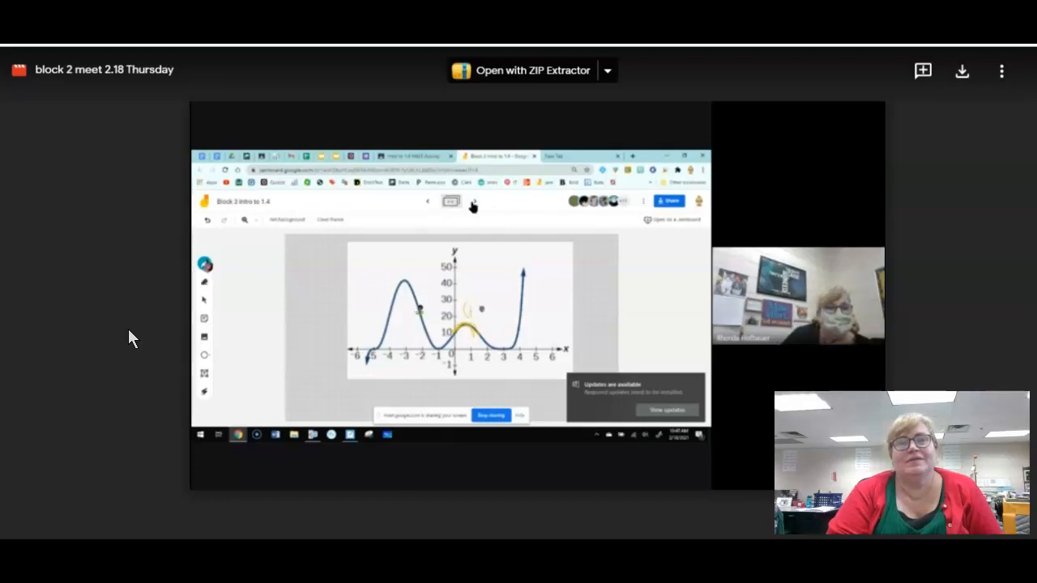
# Play the class recording, then pause it on the graph with marked turning points.
pyautogui.click(204, 262)
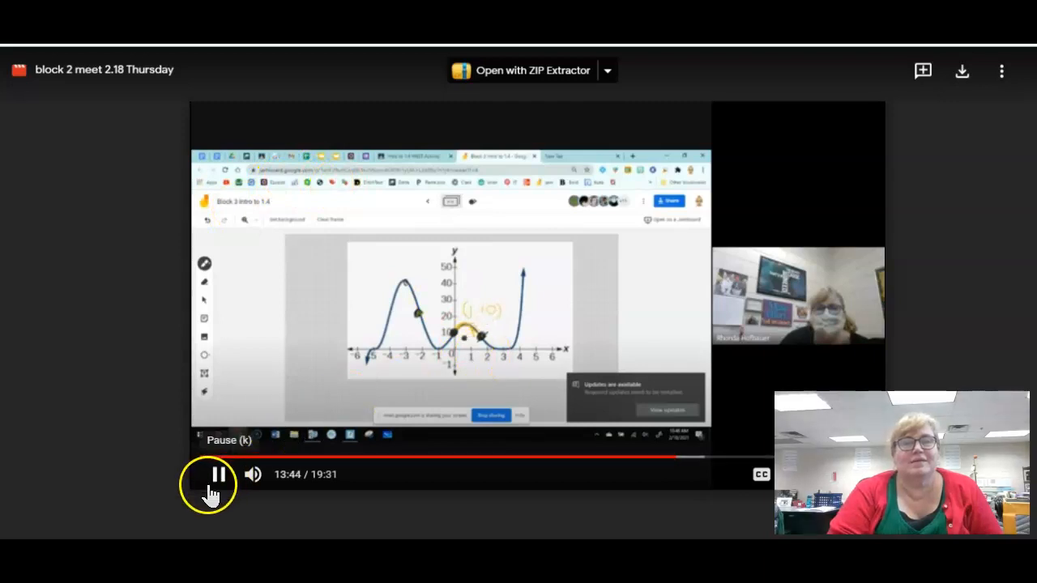
pyautogui.click(219, 473)
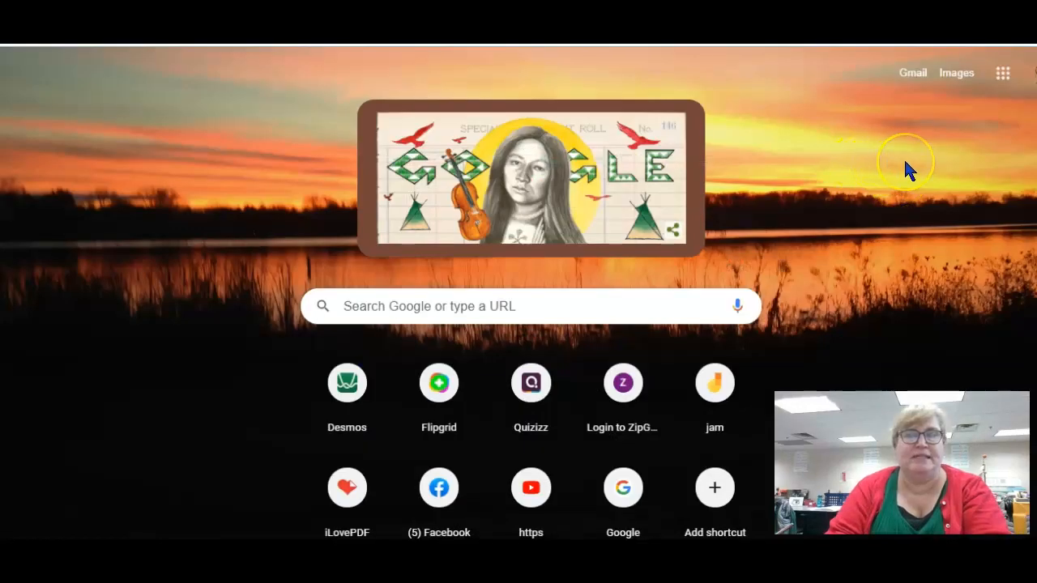
pyautogui.moveTo(959, 146)
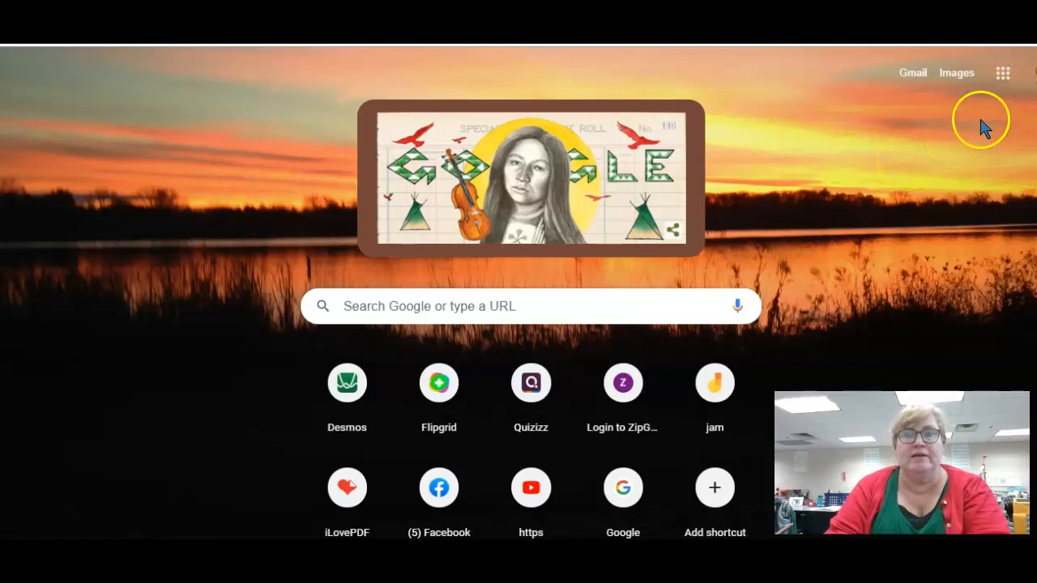
pyautogui.moveTo(943, 130)
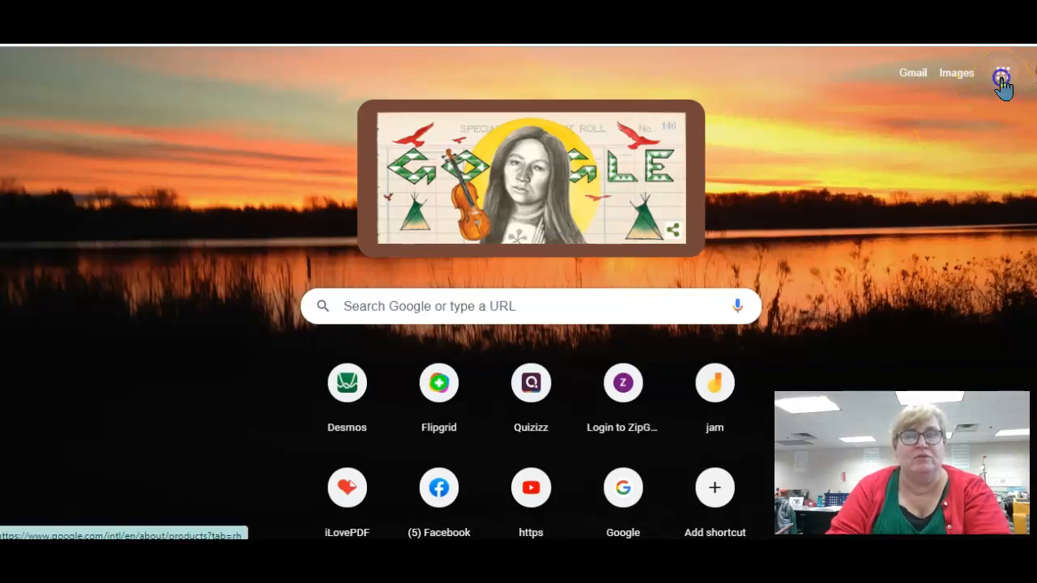
# Launch Jamboard from the Google apps grid to see the recent Jams list.
pyautogui.click(1001, 73)
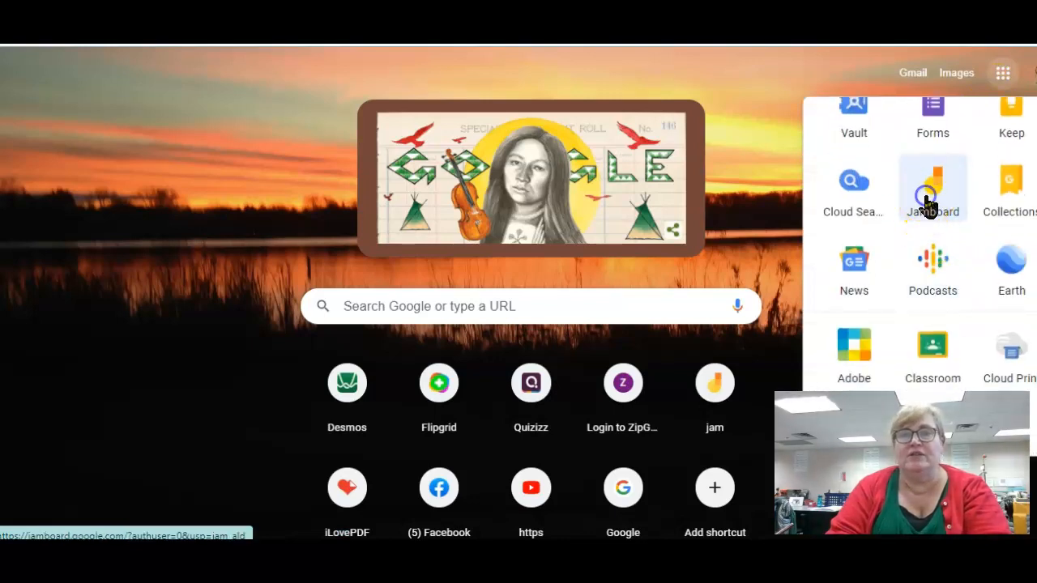
pyautogui.click(933, 186)
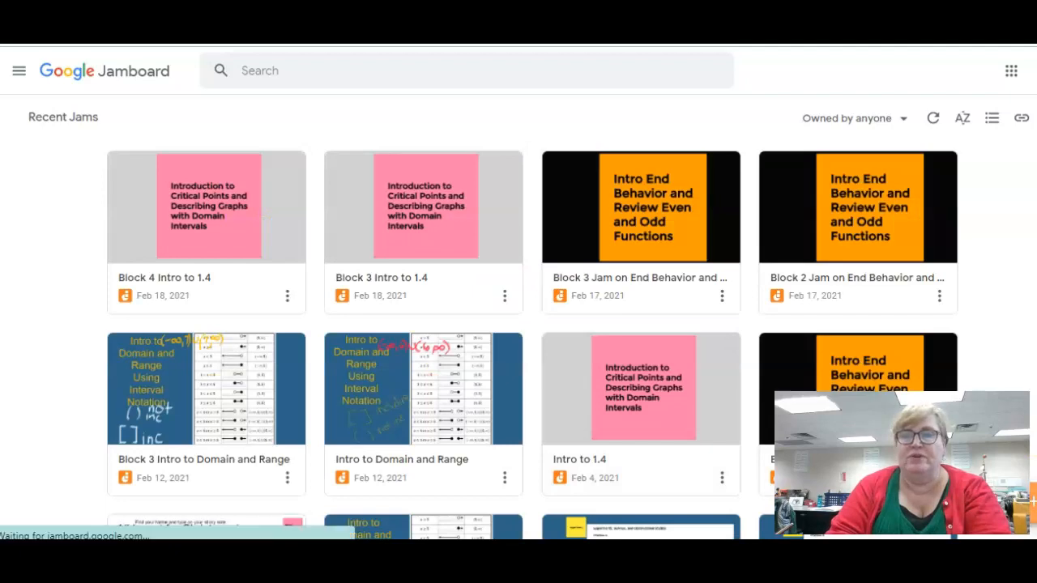
# Create a new blank Jam, draw a freehand heart, and save a sticky note reading 'Math'.
pyautogui.click(423, 208)
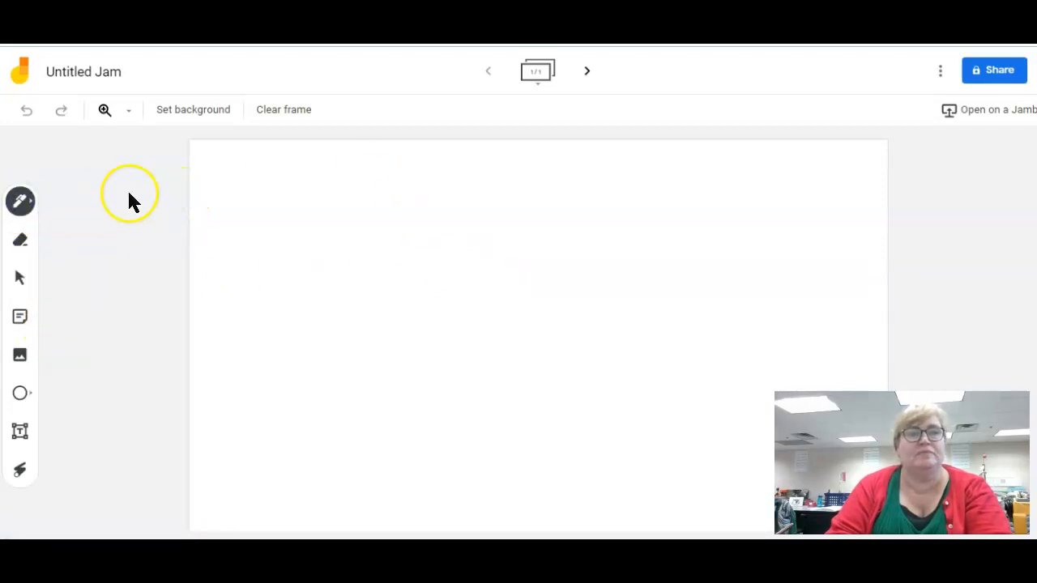
pyautogui.click(19, 201)
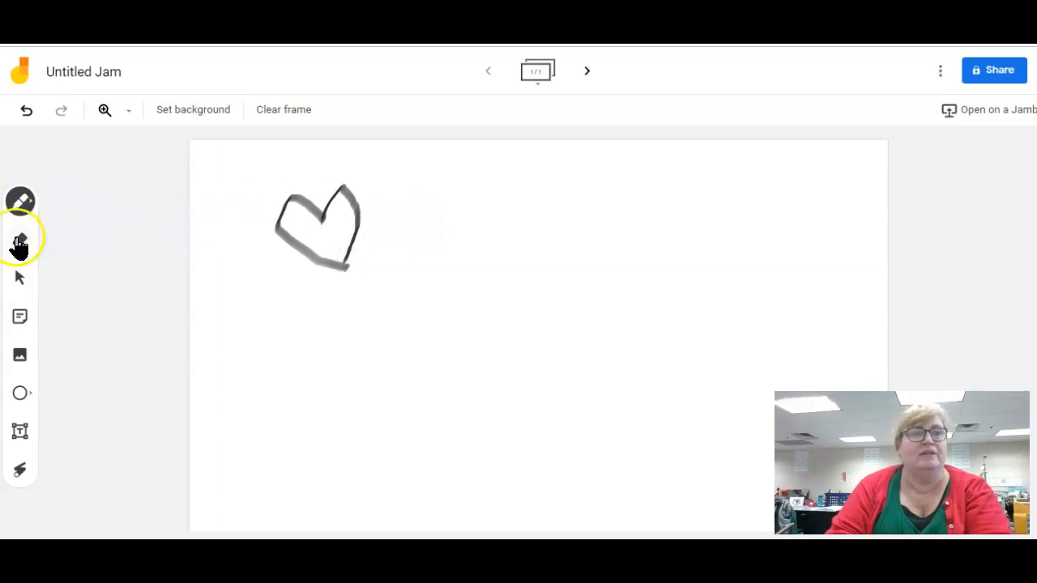
pyautogui.moveTo(20, 316)
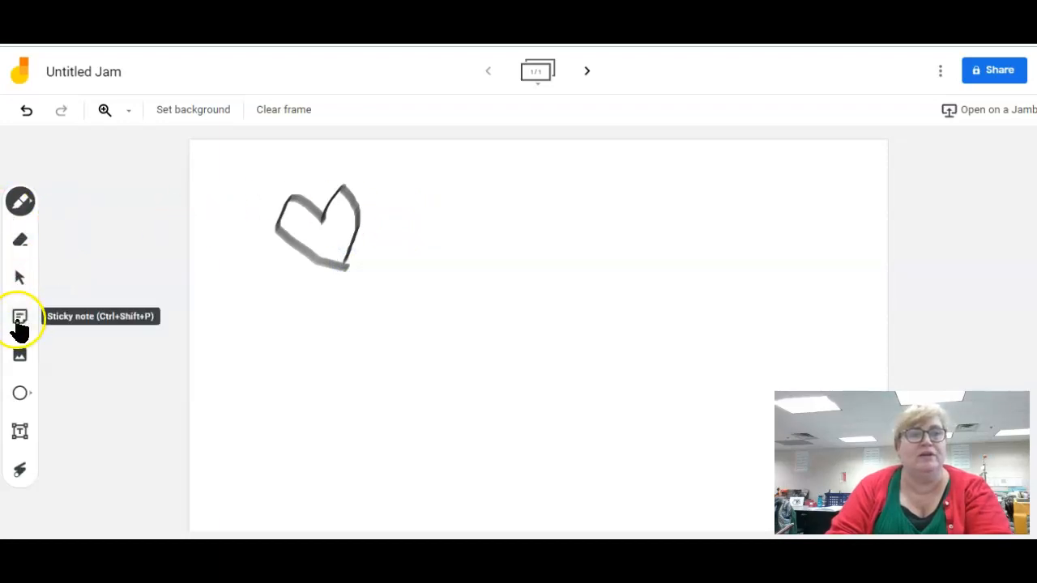
pyautogui.click(20, 316)
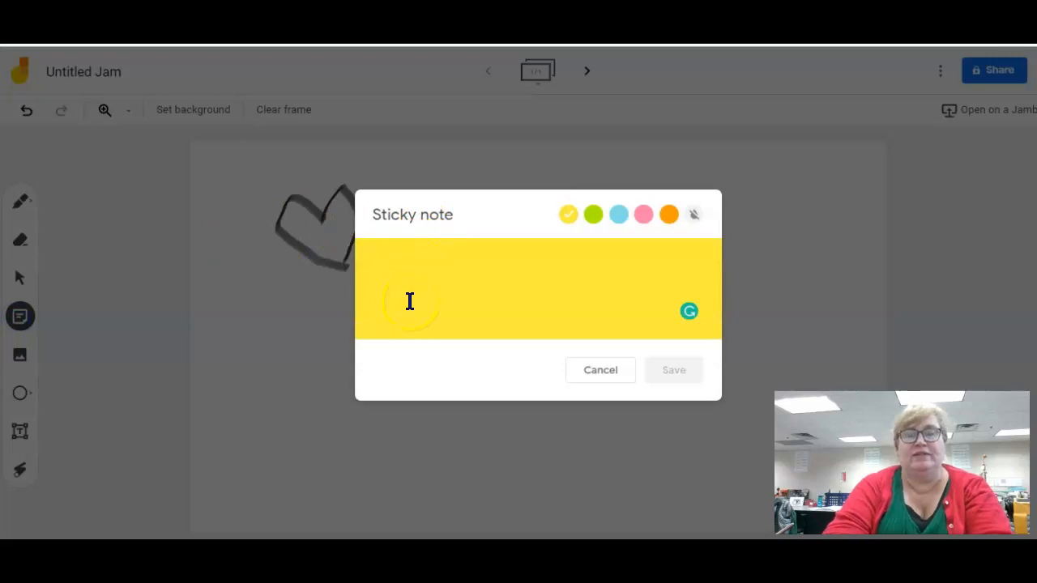
pyautogui.write('Math')
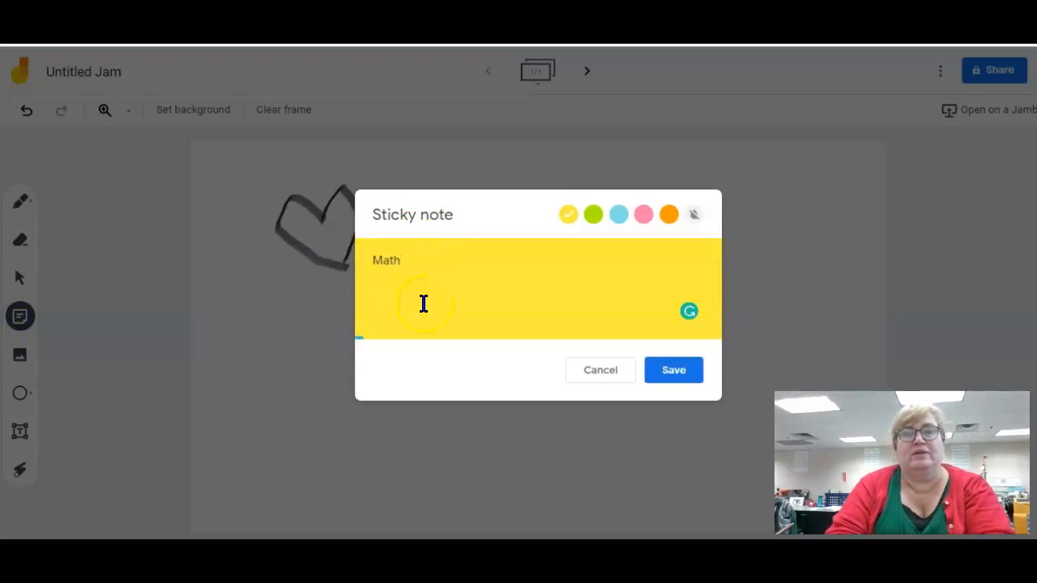
pyautogui.click(674, 370)
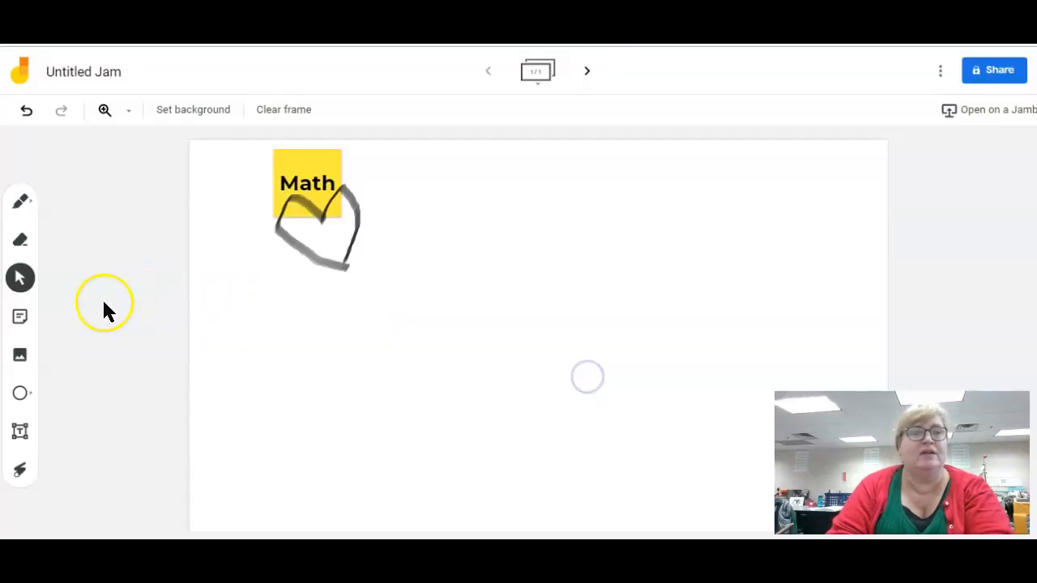
pyautogui.moveTo(586, 72)
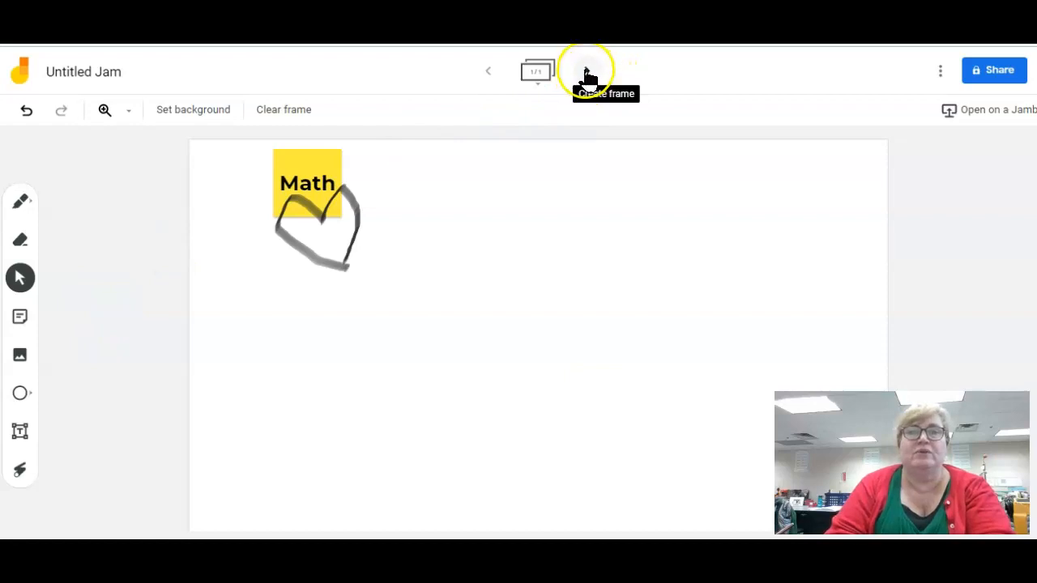
# Add a second frame and search Google Images for 'quadratic function' graphs to insert.
pyautogui.click(586, 71)
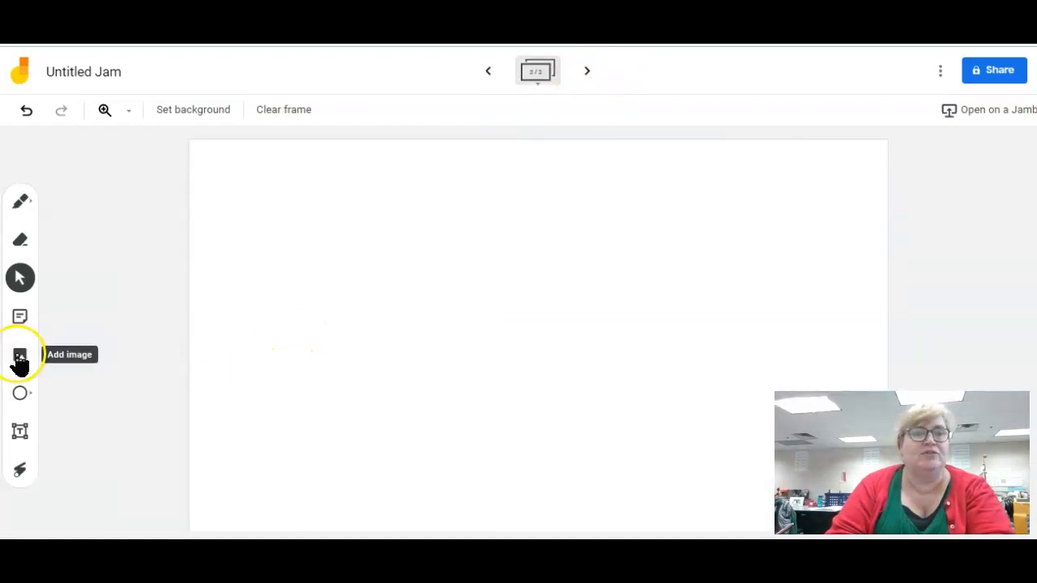
pyautogui.click(20, 355)
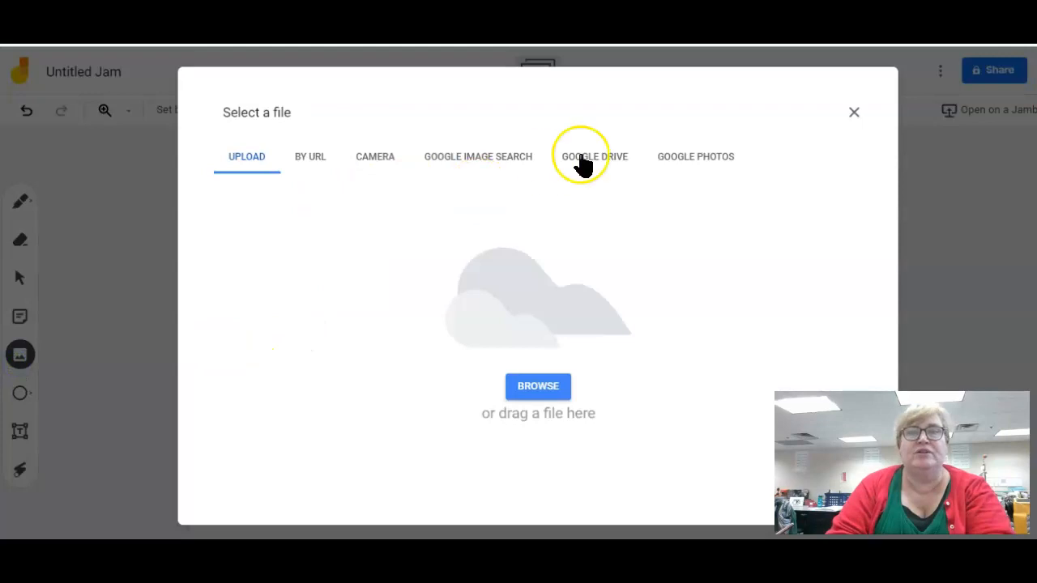
pyautogui.click(593, 155)
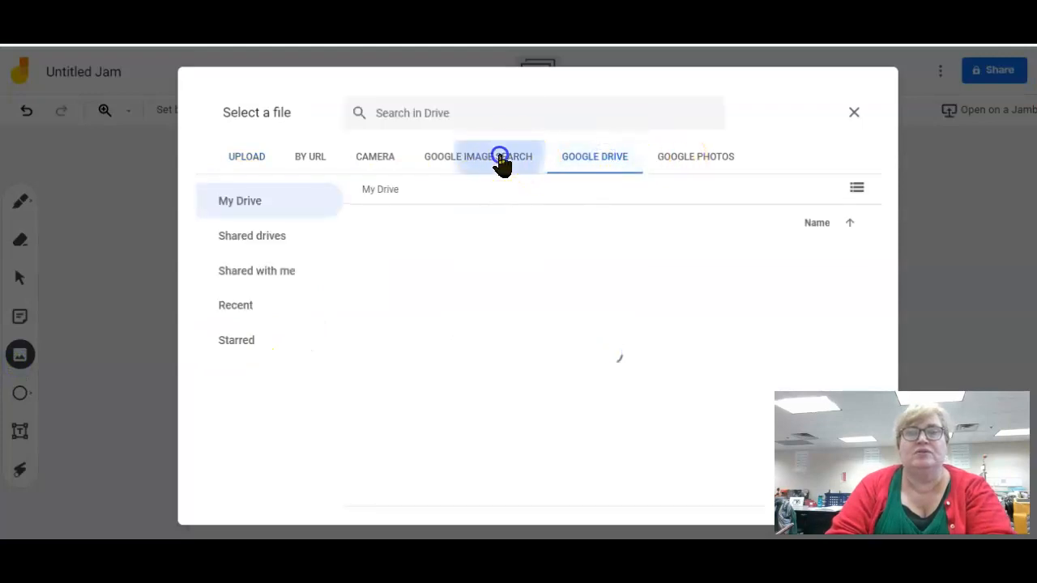
pyautogui.click(476, 156)
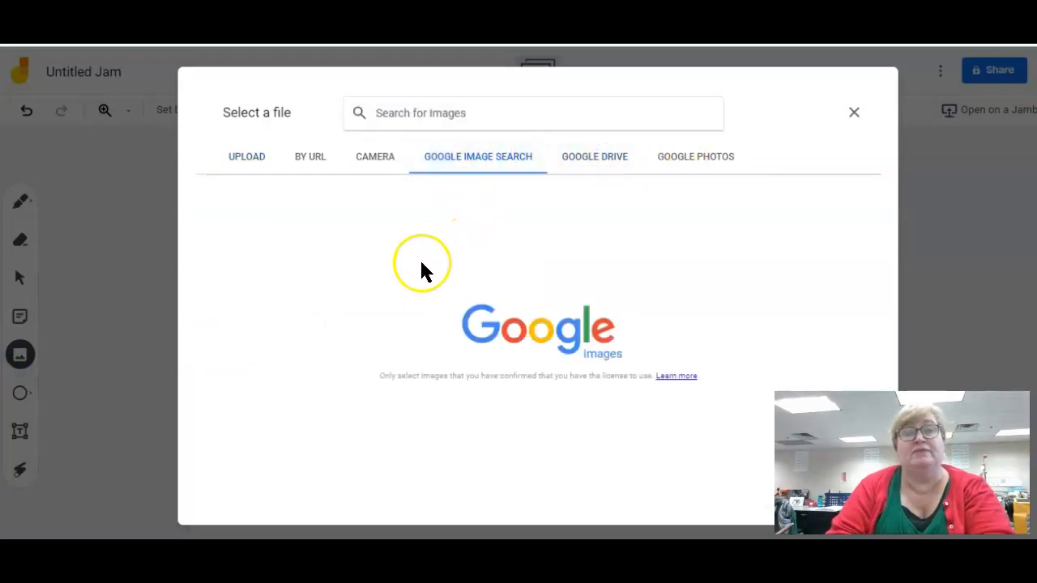
pyautogui.write('qua')
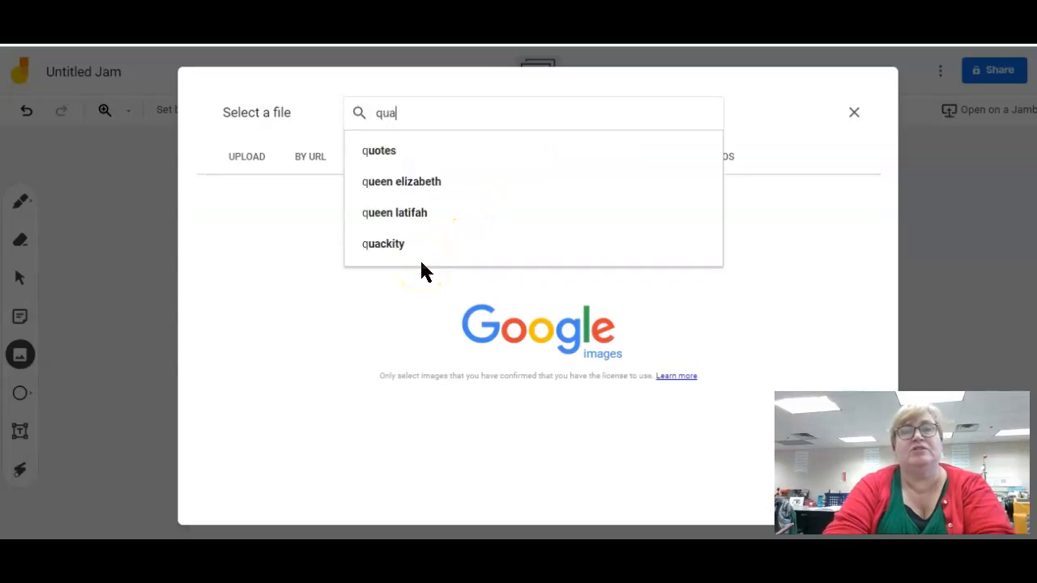
pyautogui.write('dratic functi')
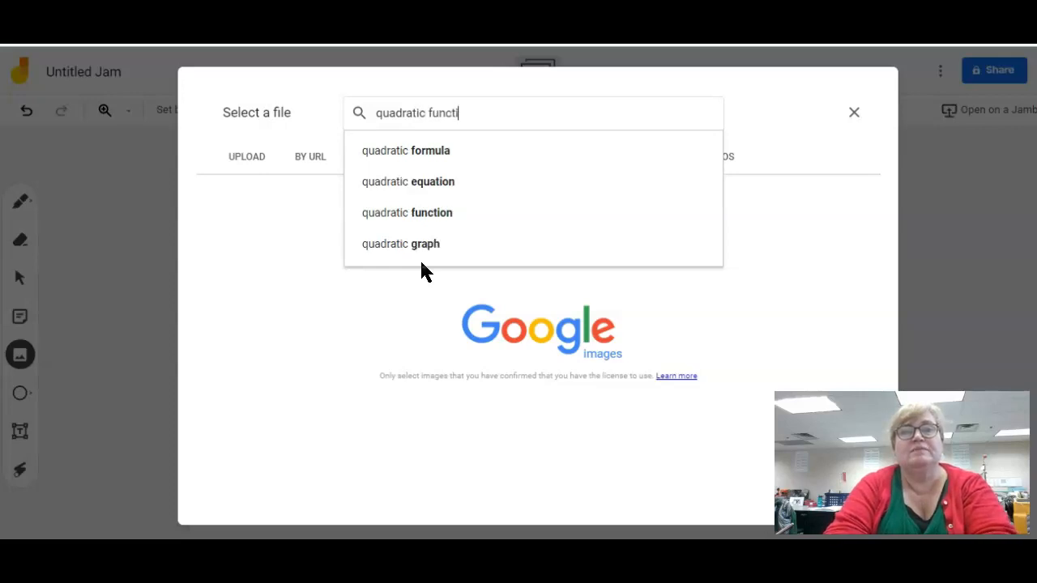
pyautogui.click(406, 212)
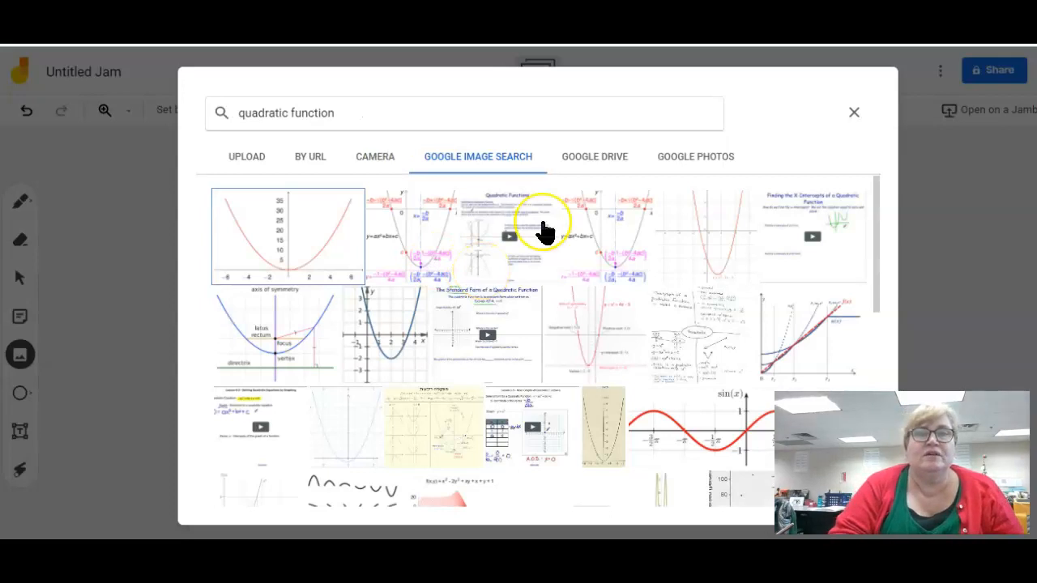
pyautogui.moveTo(542, 234)
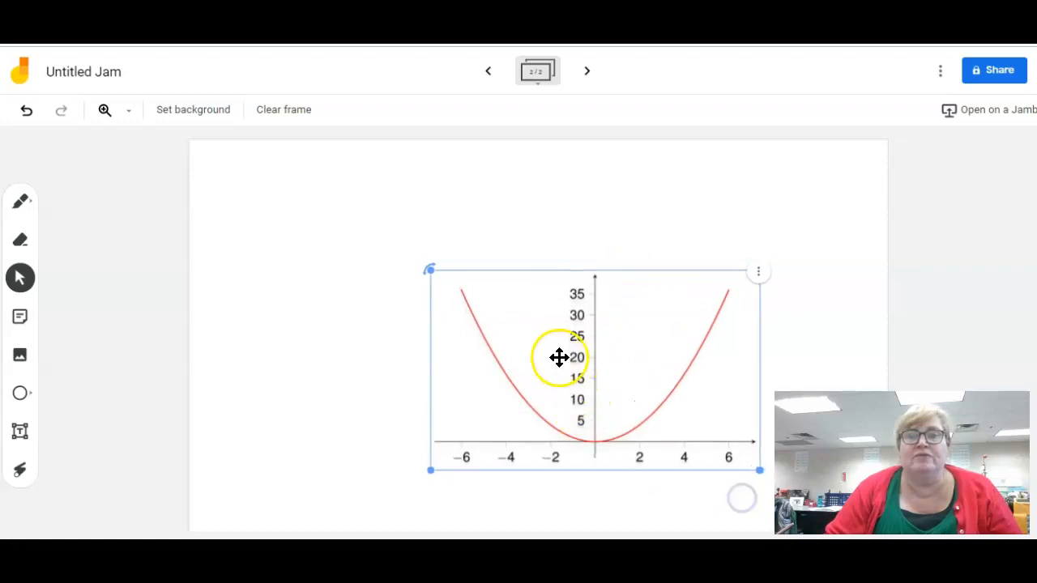
# Move the parabola graph toward the upper centre and add an empty text box above it.
pyautogui.moveTo(559, 358); pyautogui.dragTo(414, 350)
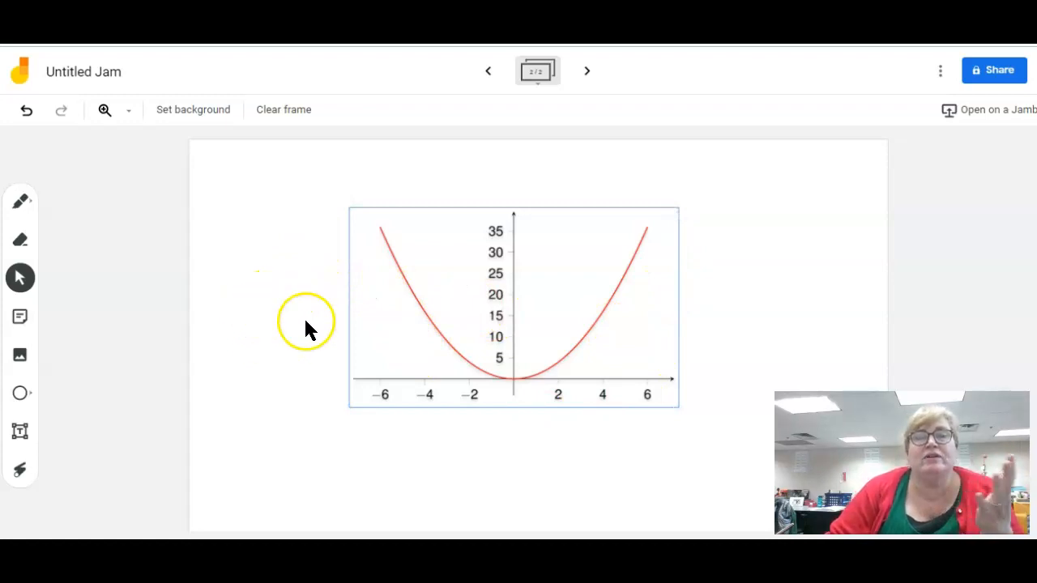
pyautogui.moveTo(688, 348)
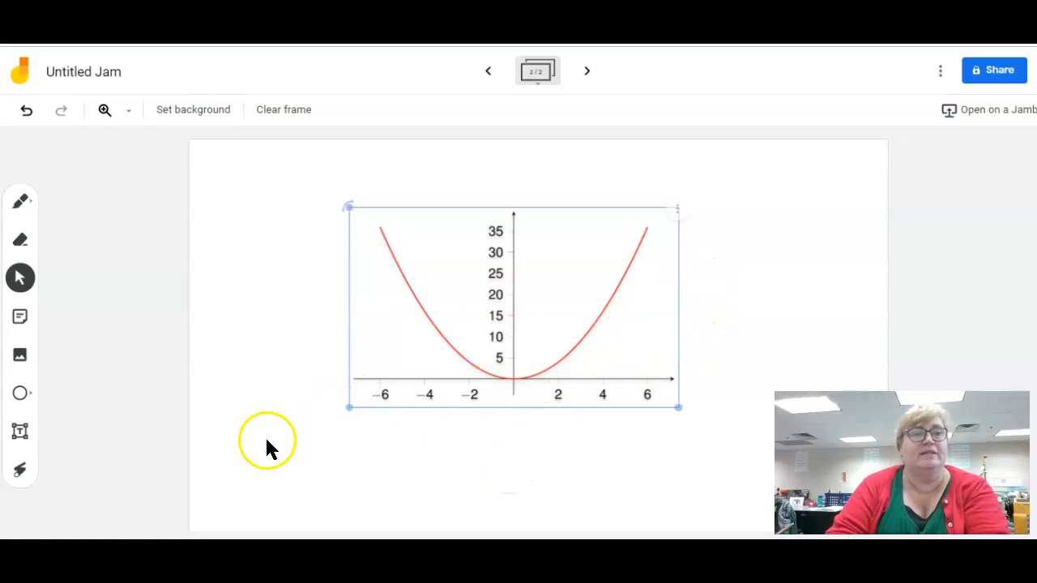
pyautogui.moveTo(693, 324)
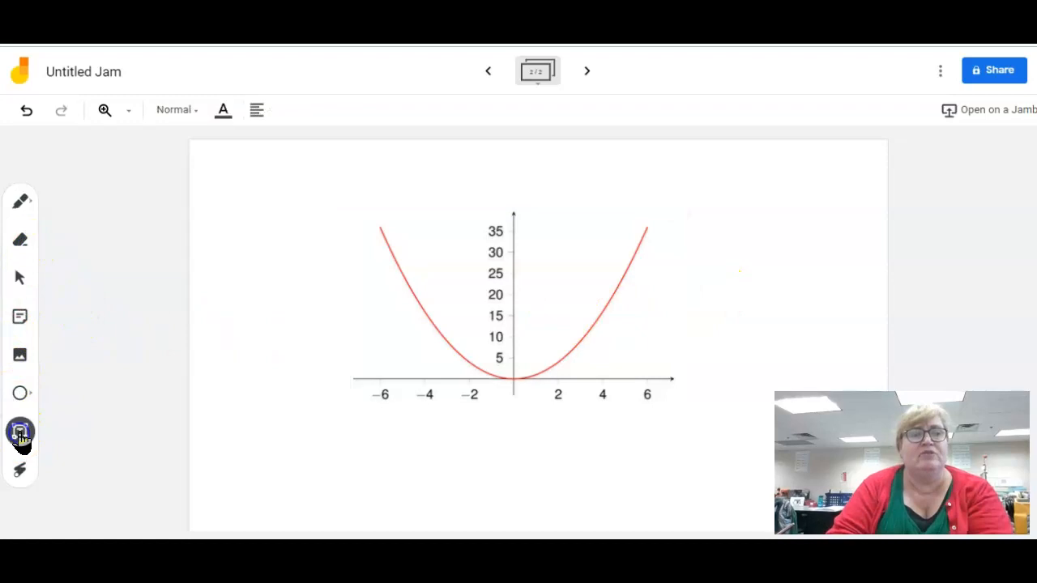
pyautogui.click(20, 279)
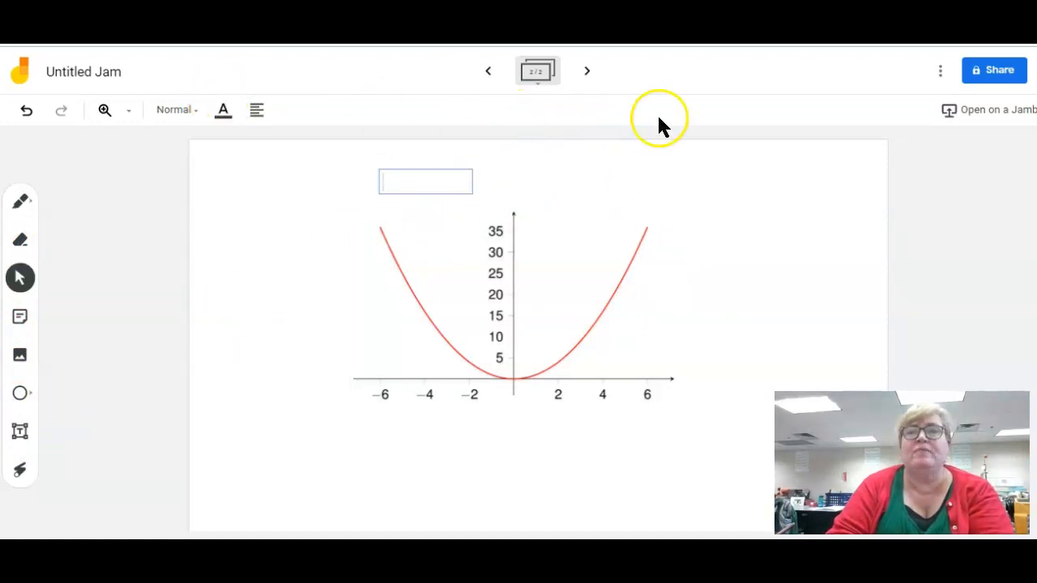
pyautogui.moveTo(942, 97)
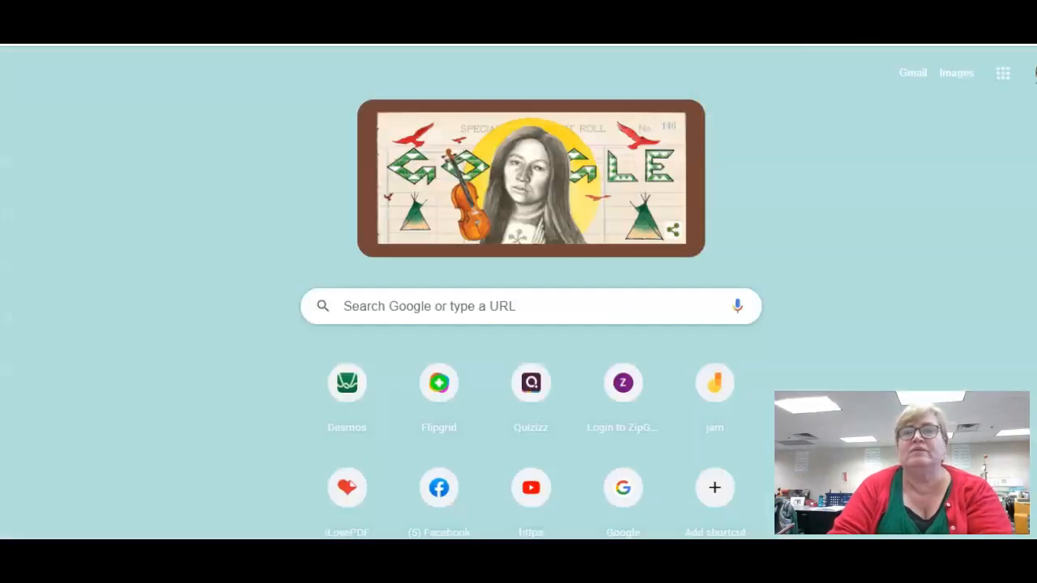
# Launch Jamboard from the Google apps grid, landing on the Untitled Jam's first frame.
pyautogui.click(1003, 73)
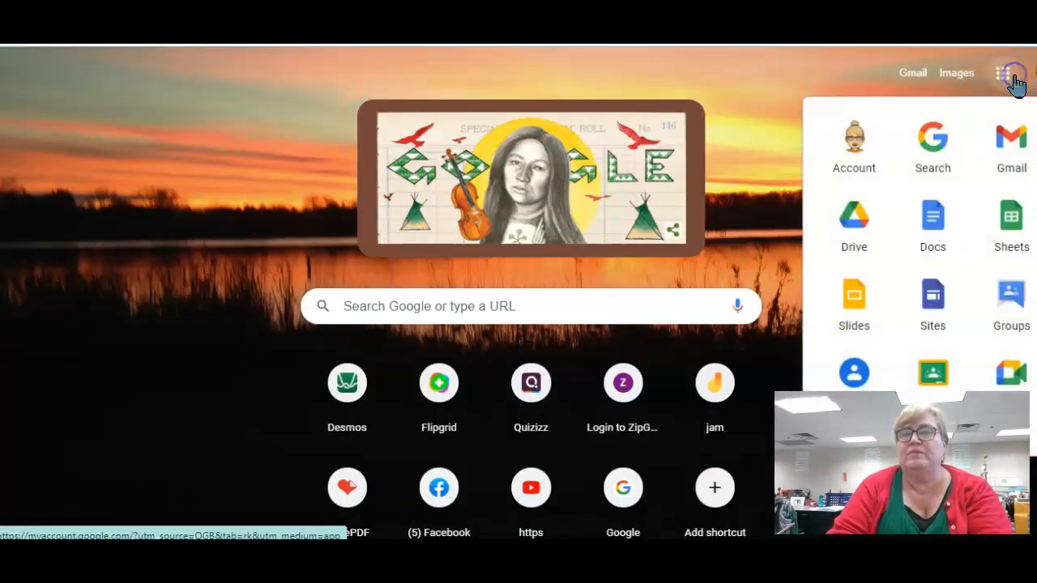
pyautogui.scroll(-3)
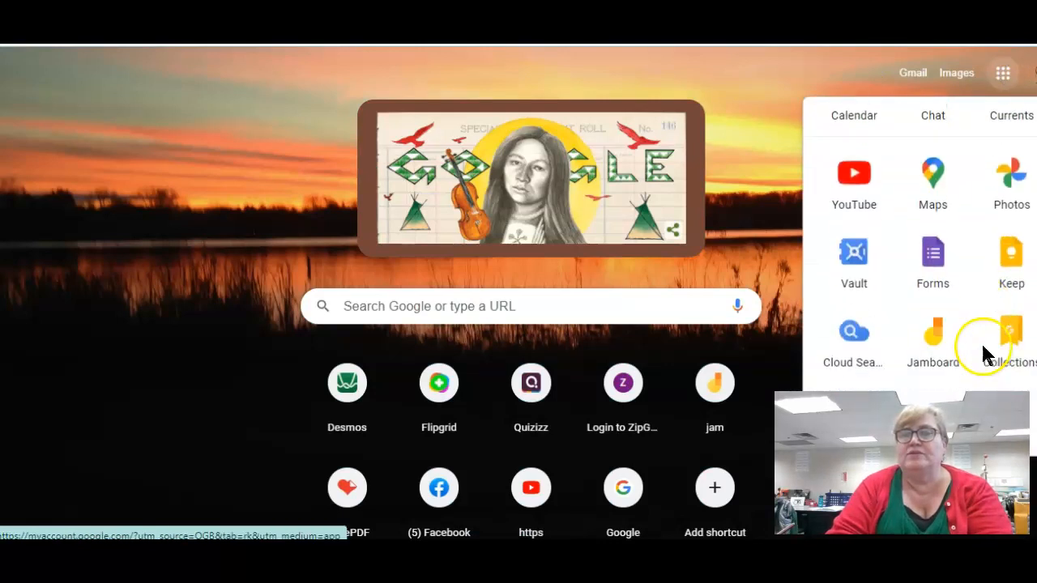
pyautogui.click(933, 332)
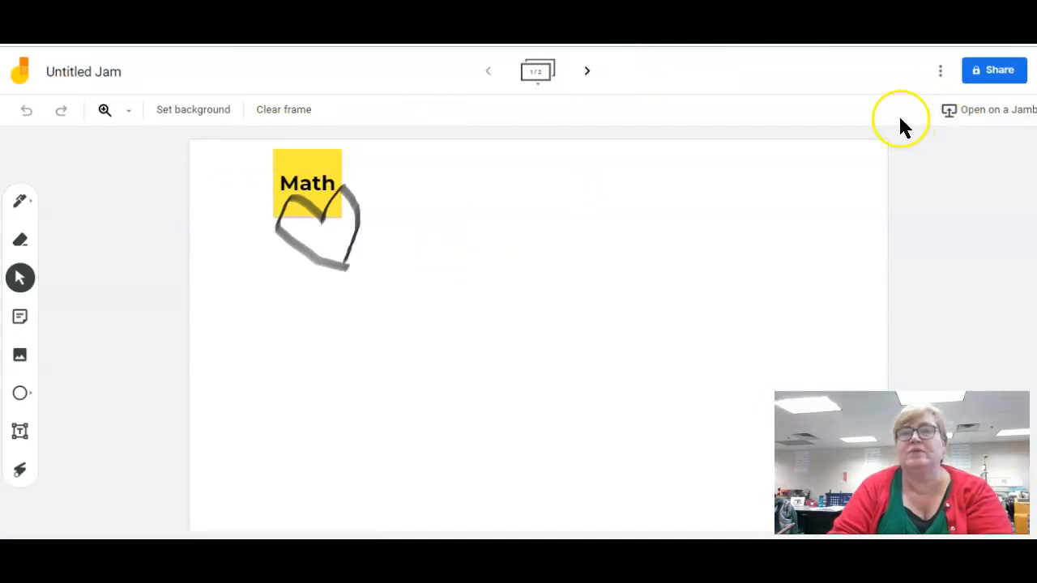
pyautogui.moveTo(994, 110)
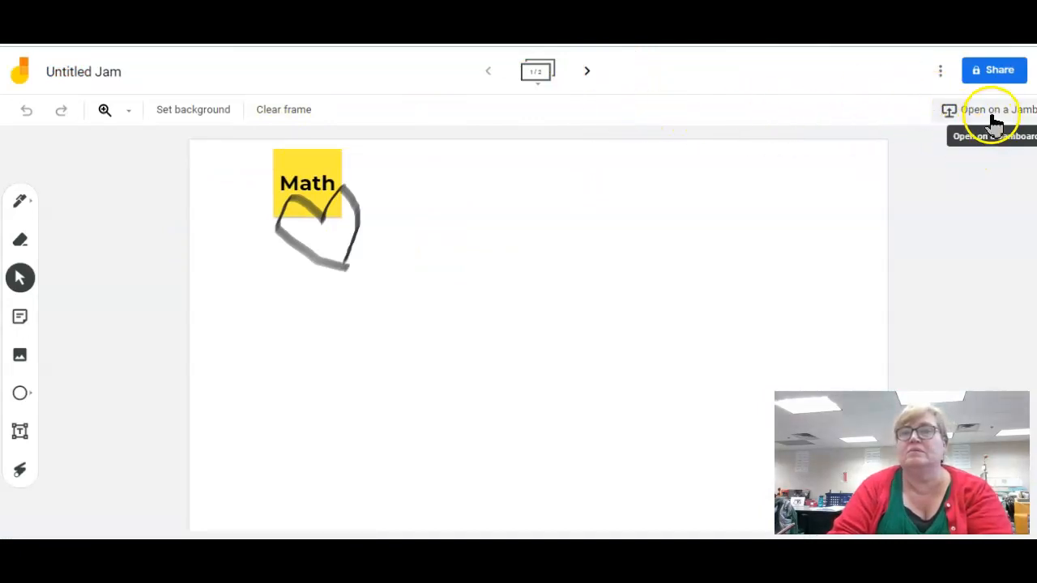
# Show the Jam's three-dot options menu and dismiss it without choosing anything.
pyautogui.click(939, 71)
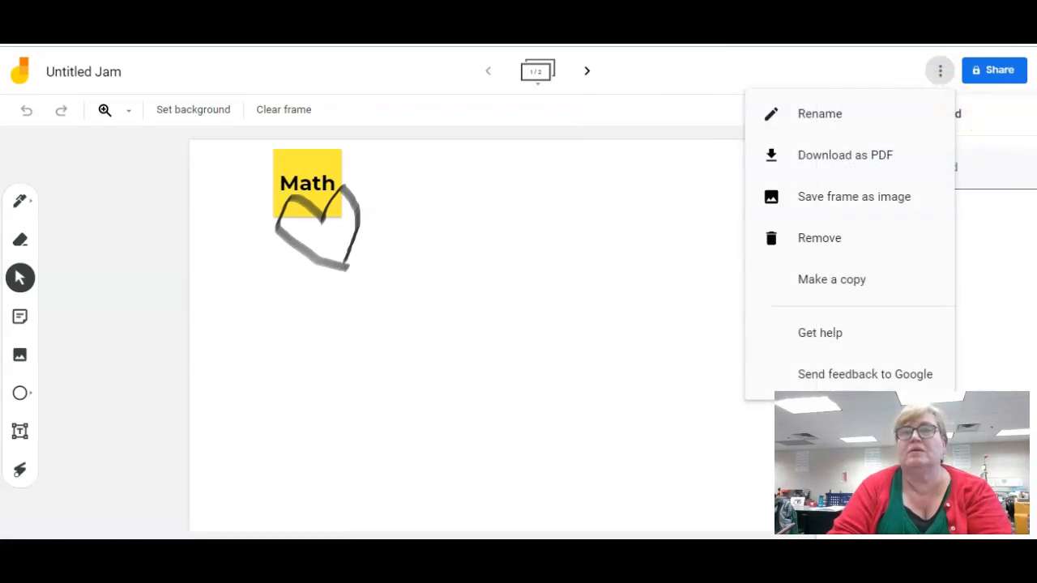
pyautogui.click(587, 71)
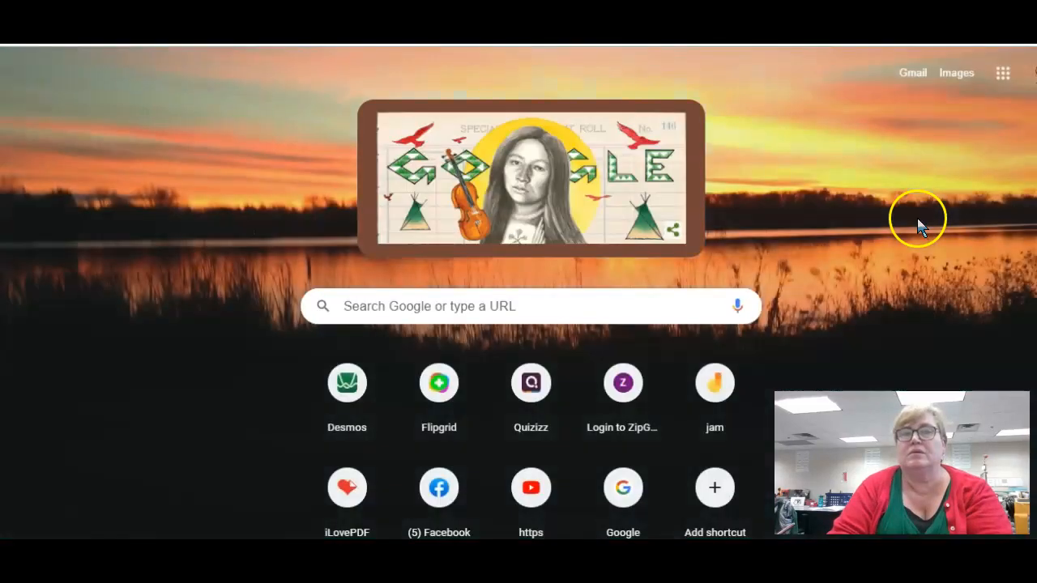
# Launch Jamboard from the Google apps grid to reach the Recent Jams page.
pyautogui.click(1001, 73)
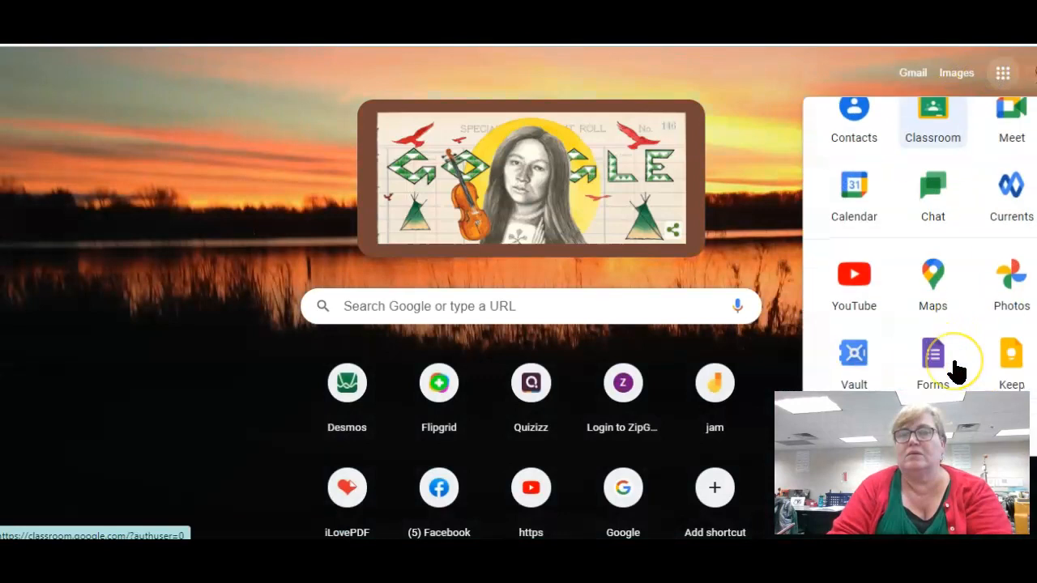
pyautogui.scroll(-3)
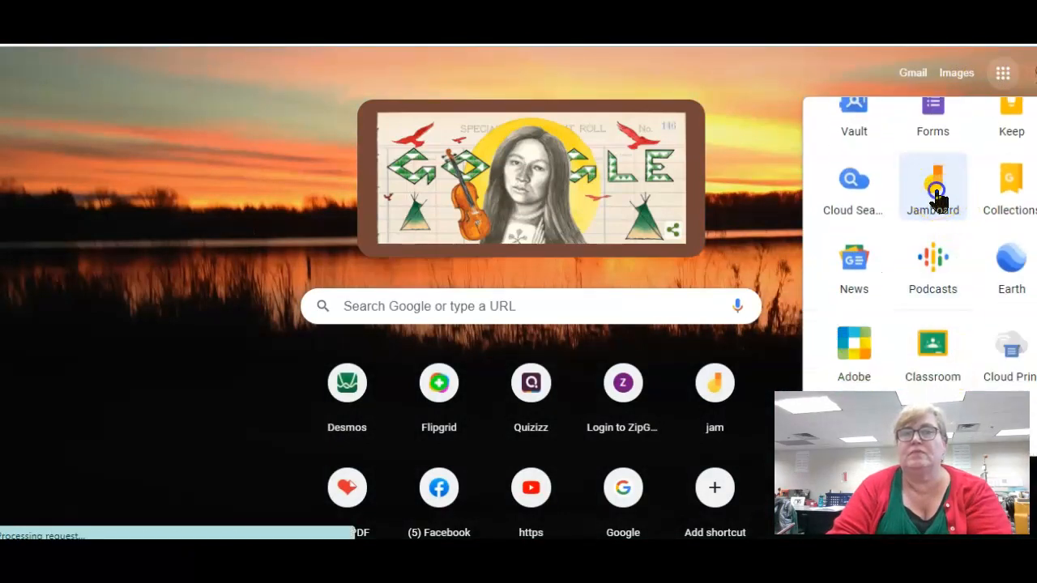
pyautogui.click(933, 180)
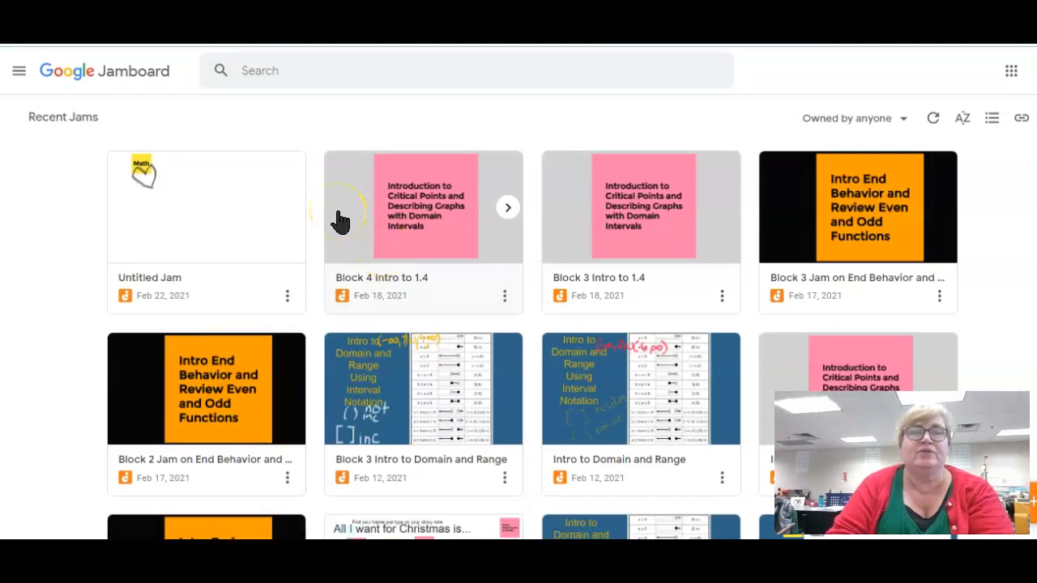
# Open the Block 4 Intro to 1.4 Jam and advance three frames to the hand-drawn graphs.
pyautogui.click(422, 207)
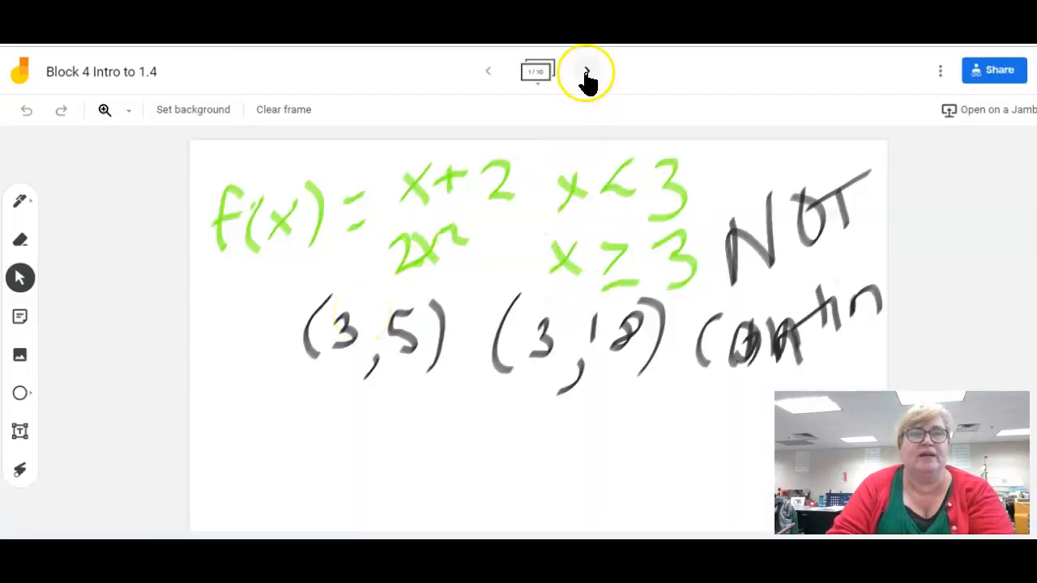
pyautogui.click(585, 71)
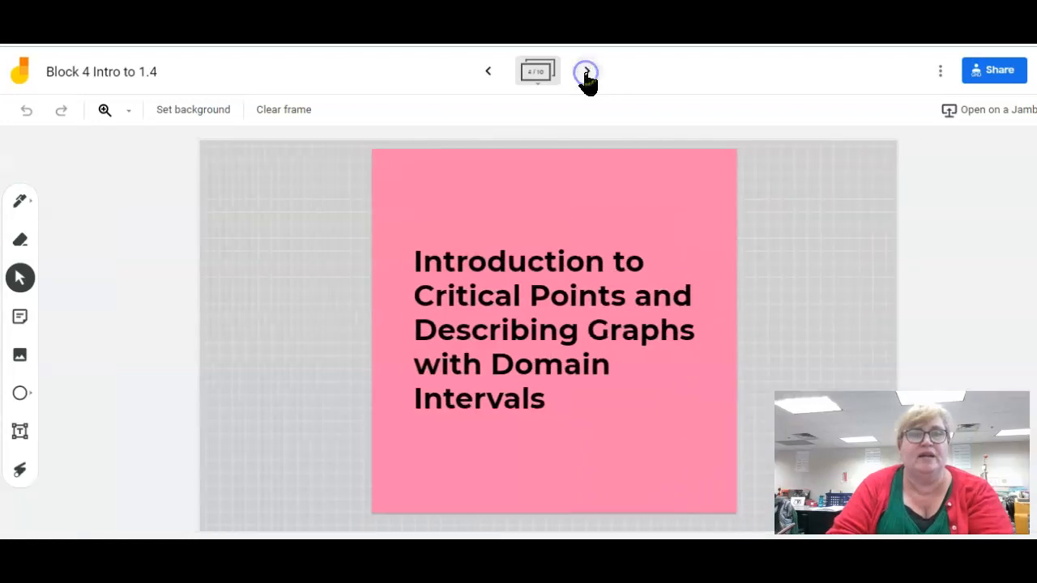
pyautogui.click(584, 71)
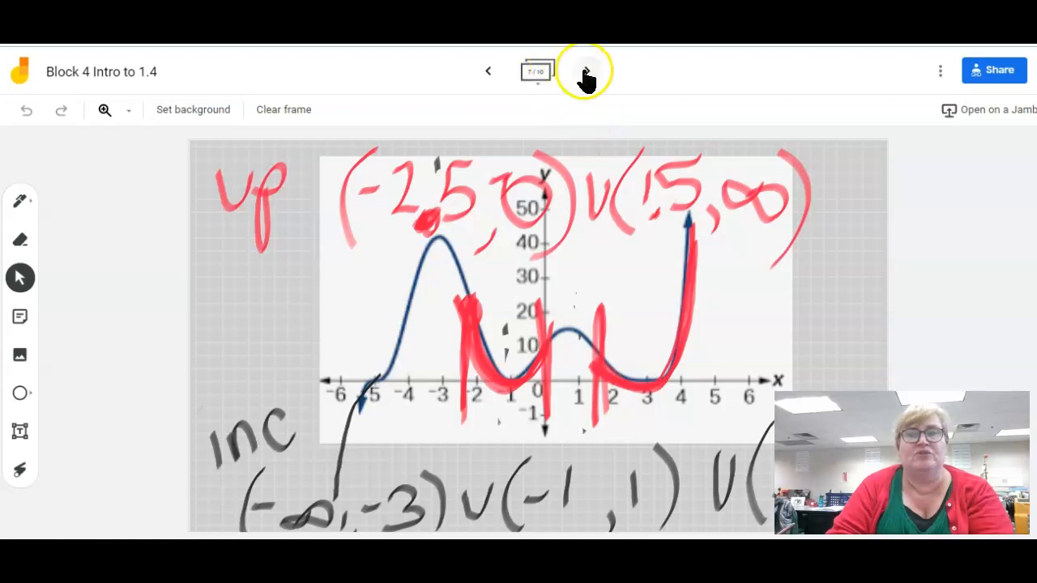
pyautogui.click(587, 72)
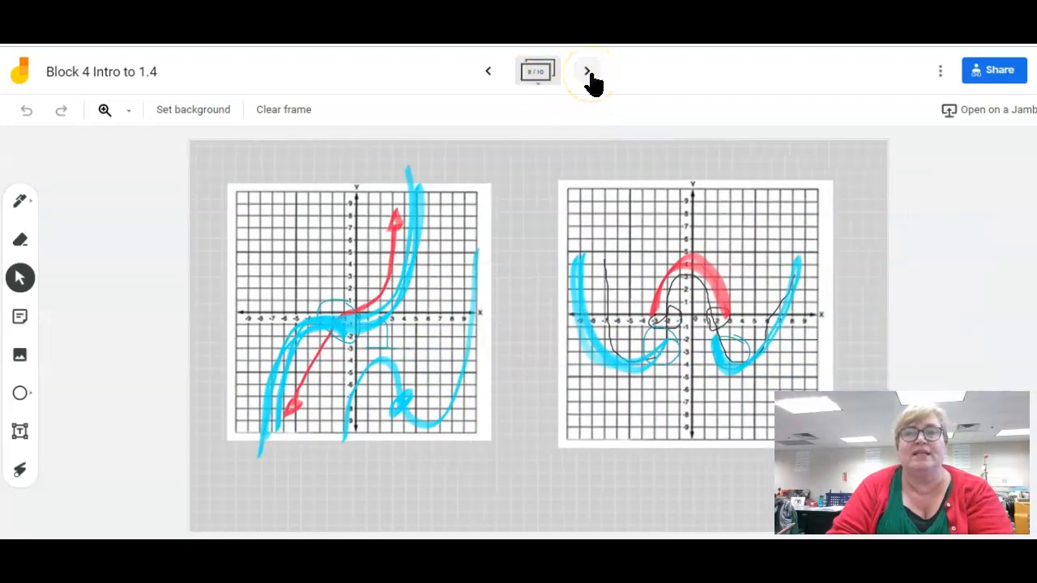